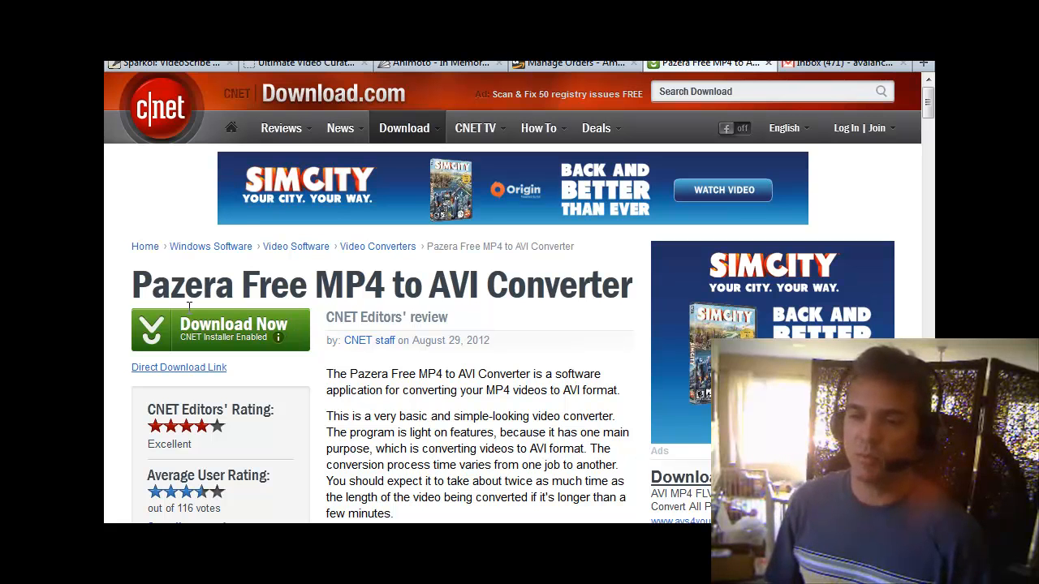
pyautogui.moveTo(499, 453)
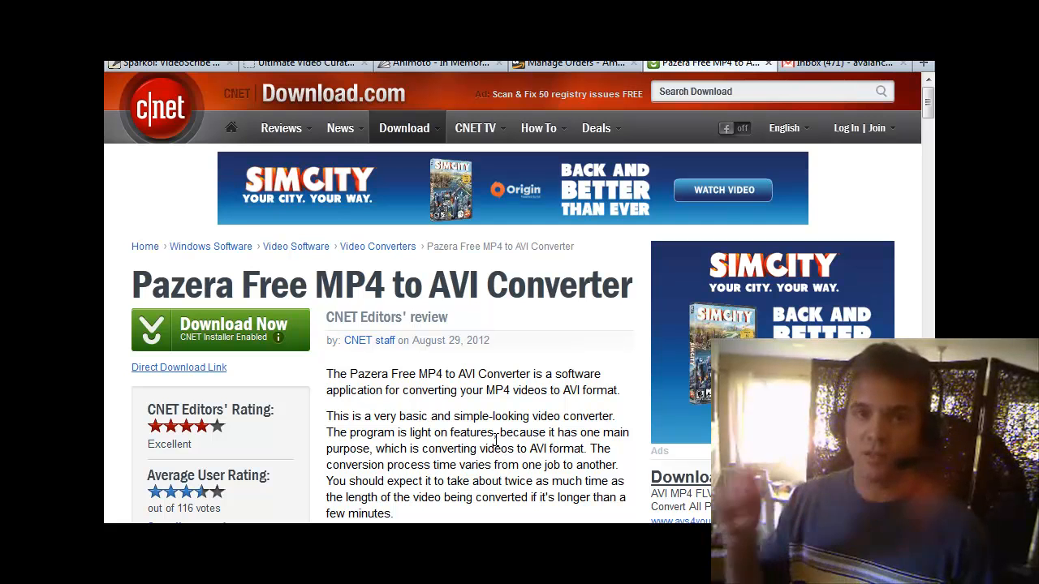
pyautogui.moveTo(495, 448)
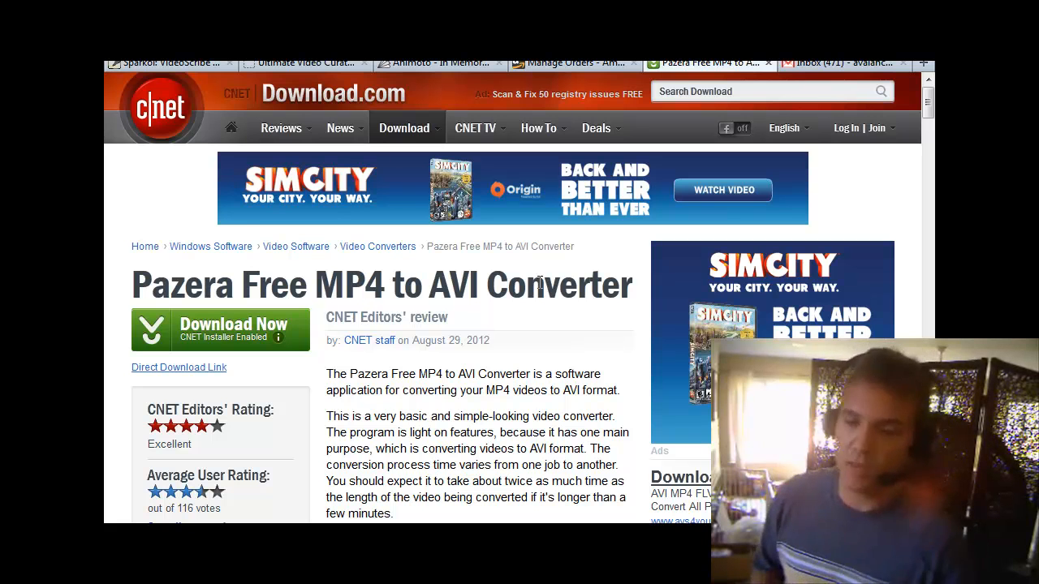
pyautogui.moveTo(420, 406)
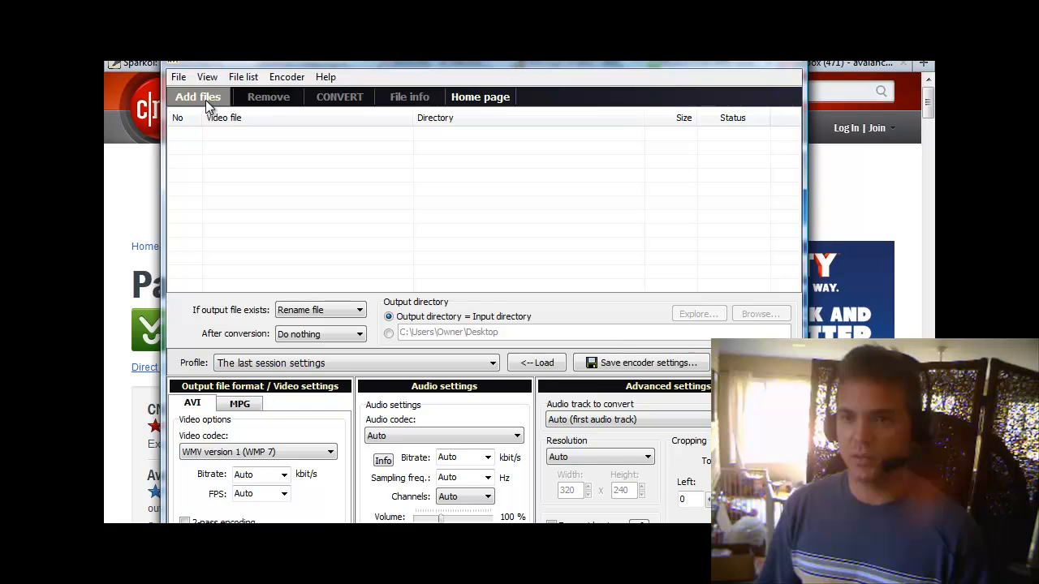
pyautogui.moveTo(272, 146)
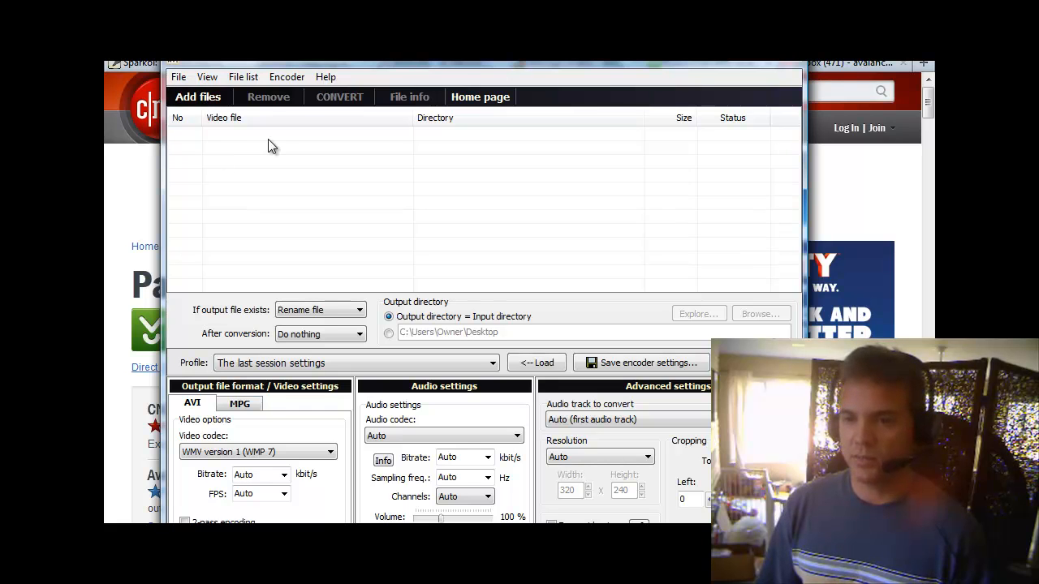
pyautogui.moveTo(301, 150)
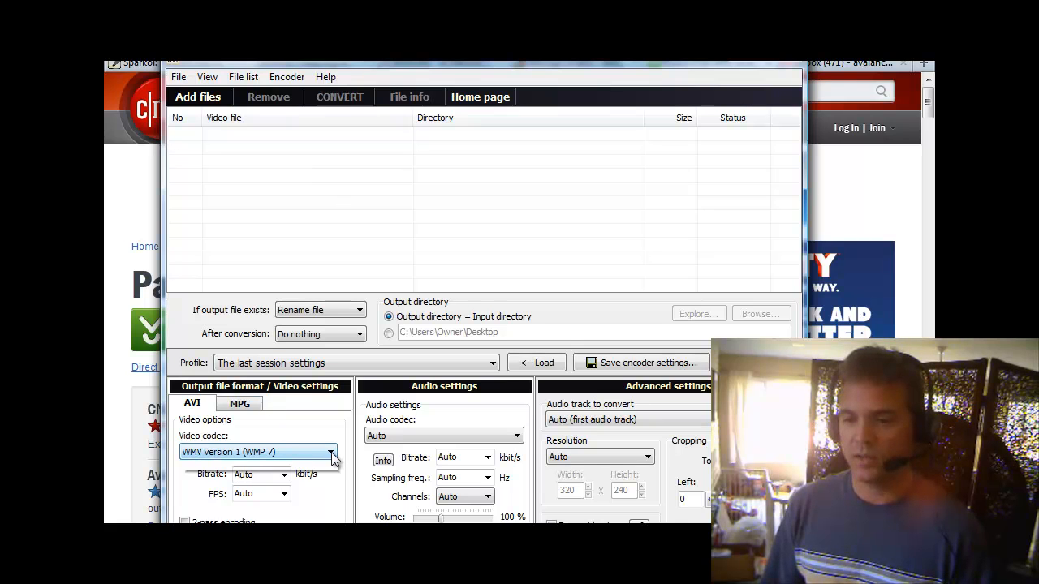
# Show the converter's settings with WMV version 1 (WMP 7) as the video codec.
pyautogui.click(331, 451)
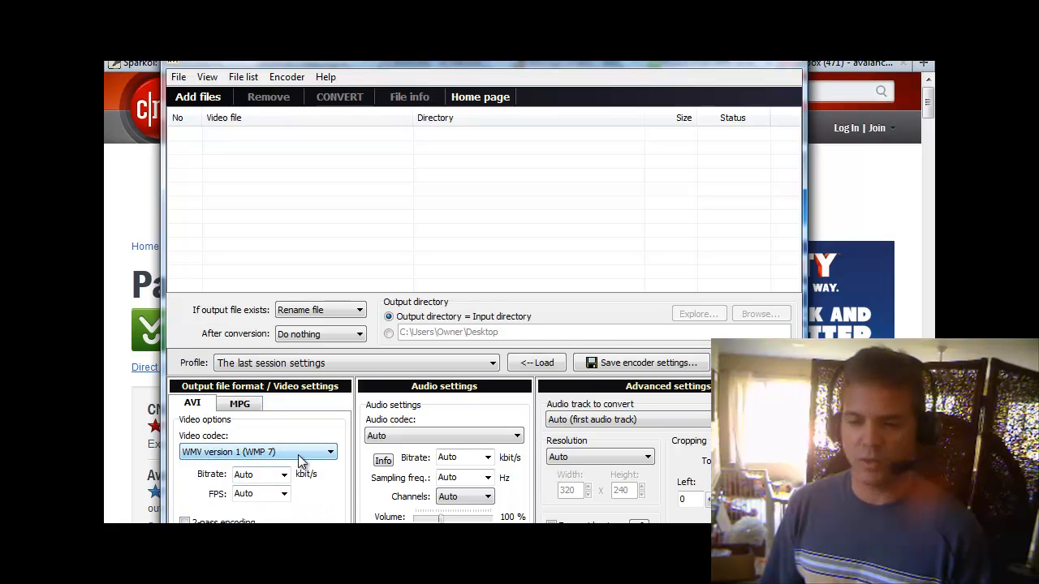
pyautogui.moveTo(246, 461)
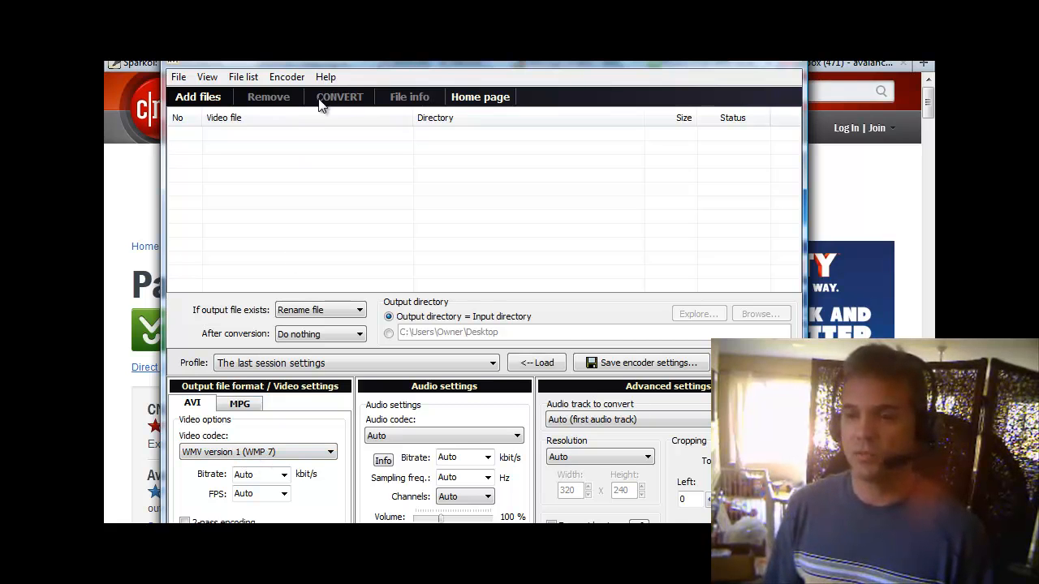
pyautogui.moveTo(366, 151)
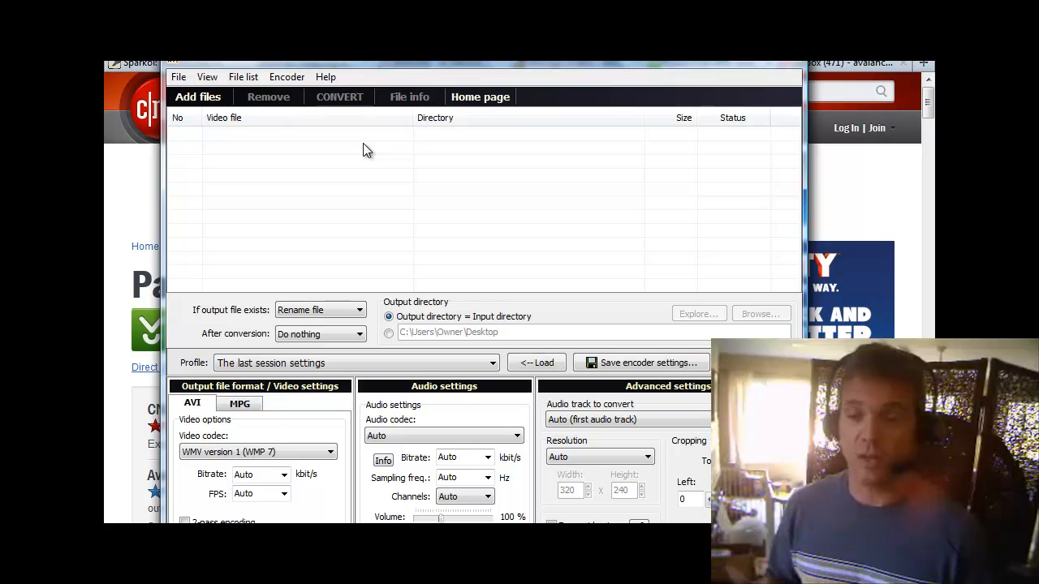
pyautogui.moveTo(333, 252)
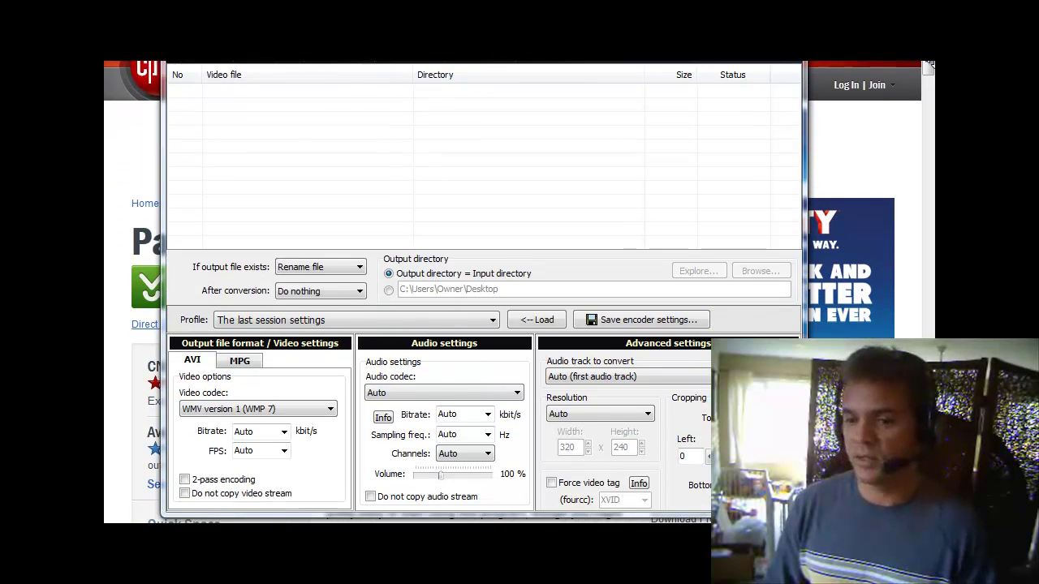
# Expand All Programs from the Start menu to reach Windows Media Center.
pyautogui.click(127, 511)
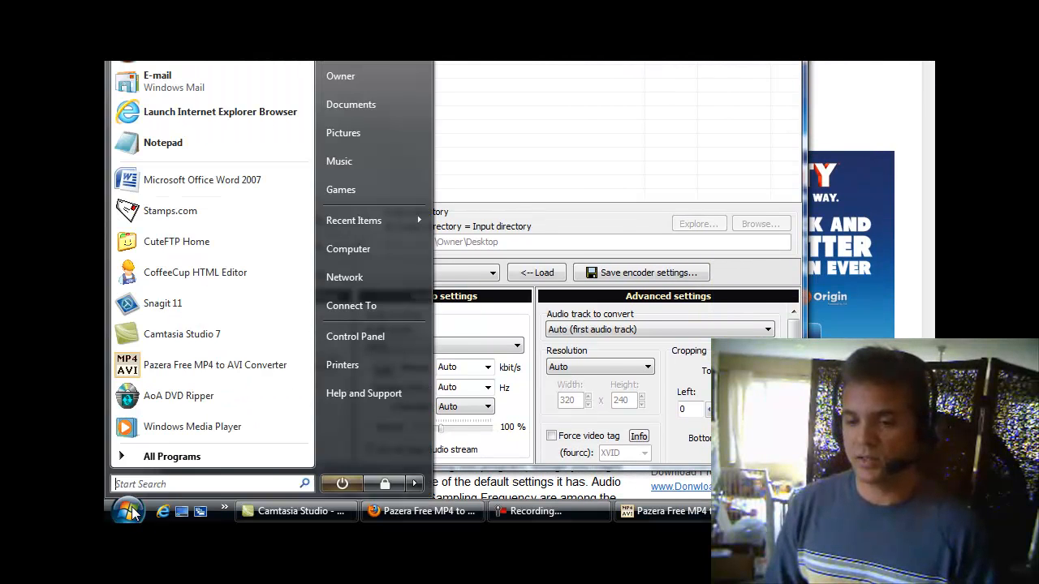
pyautogui.click(172, 456)
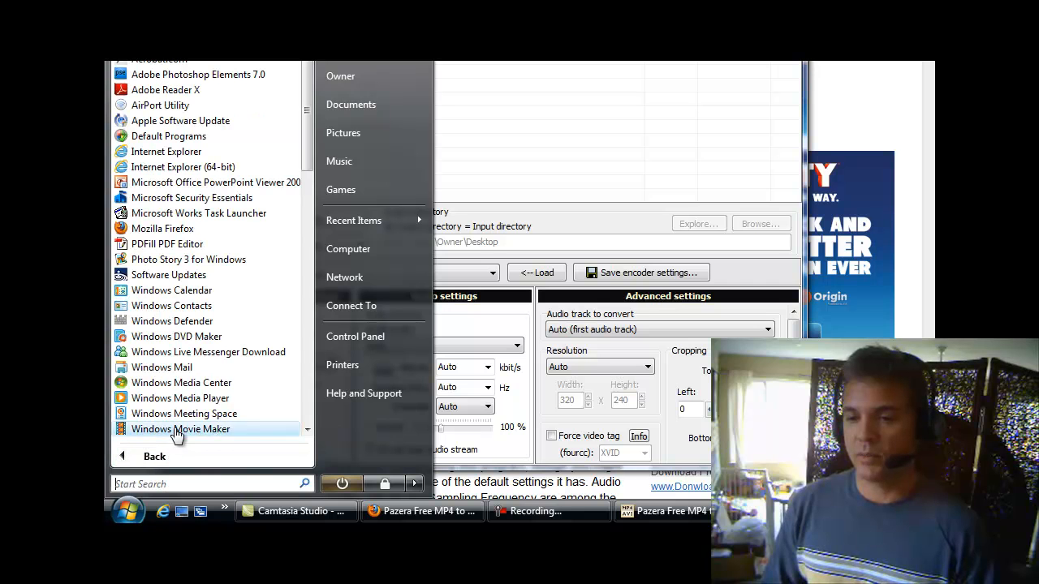
pyautogui.moveTo(181, 383)
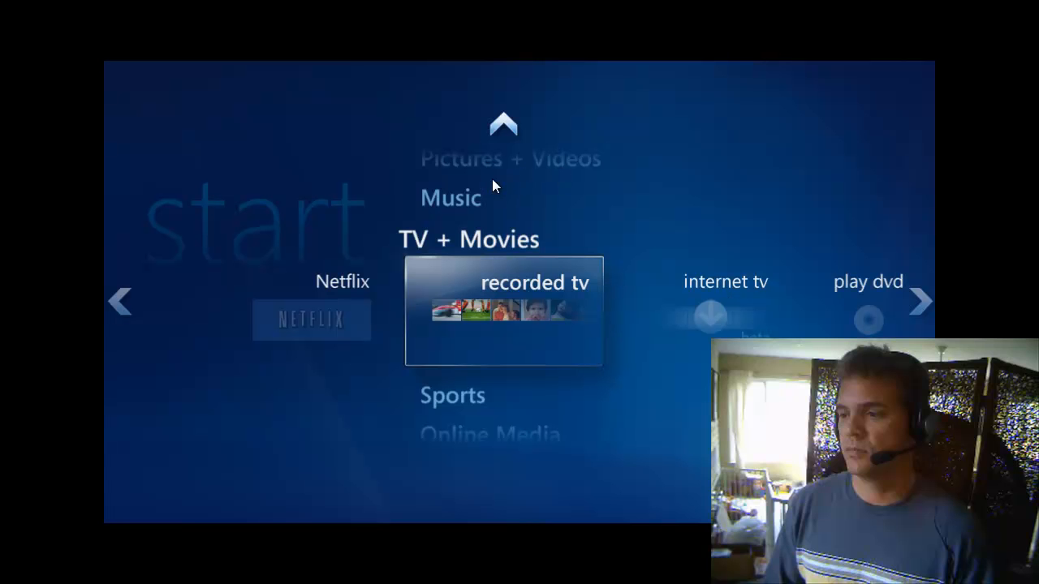
pyautogui.moveTo(511, 163)
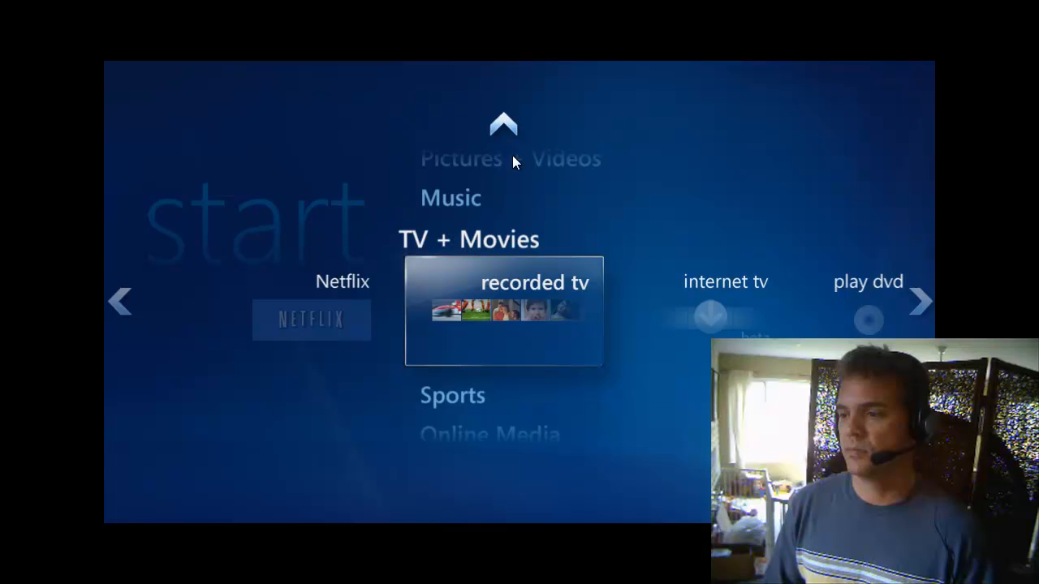
pyautogui.moveTo(467, 422)
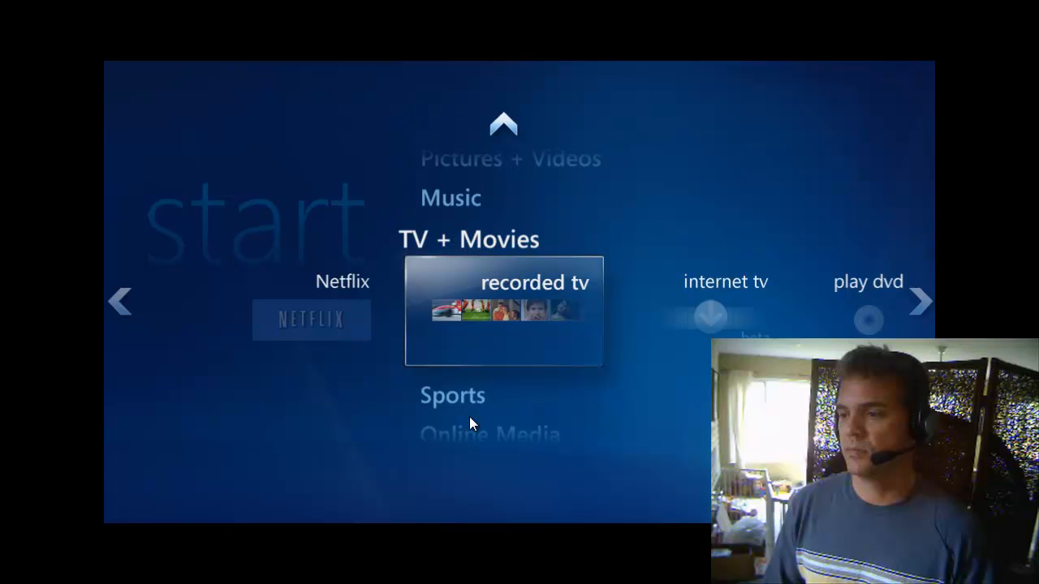
pyautogui.moveTo(734, 334)
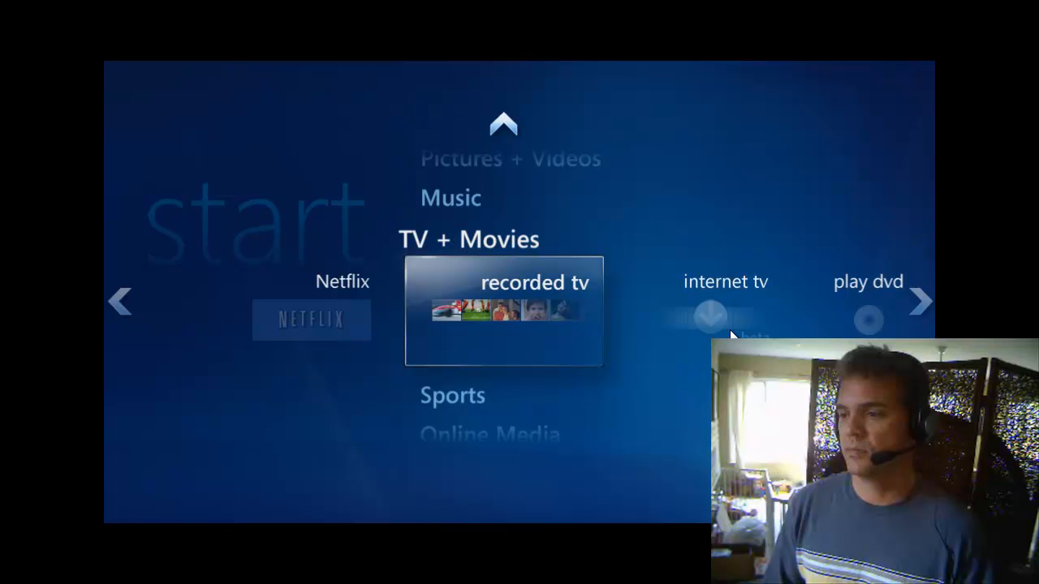
pyautogui.moveTo(731, 334)
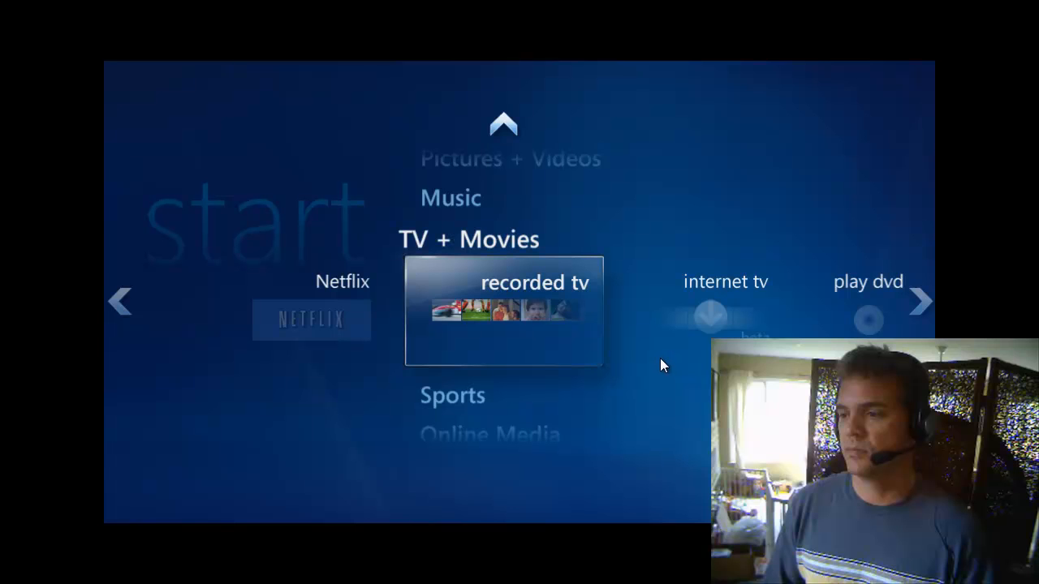
pyautogui.moveTo(568, 363)
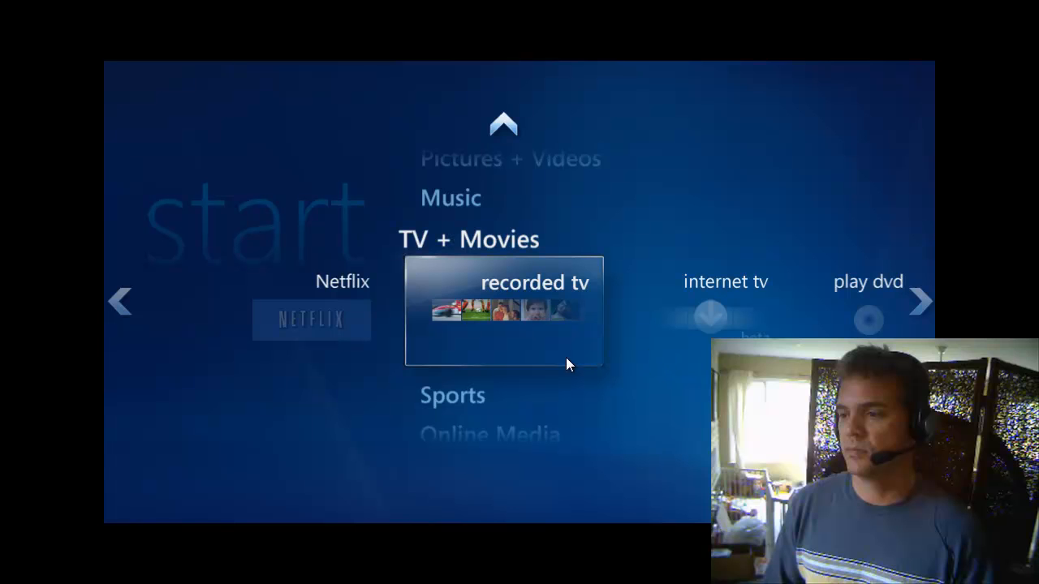
pyautogui.moveTo(198, 182)
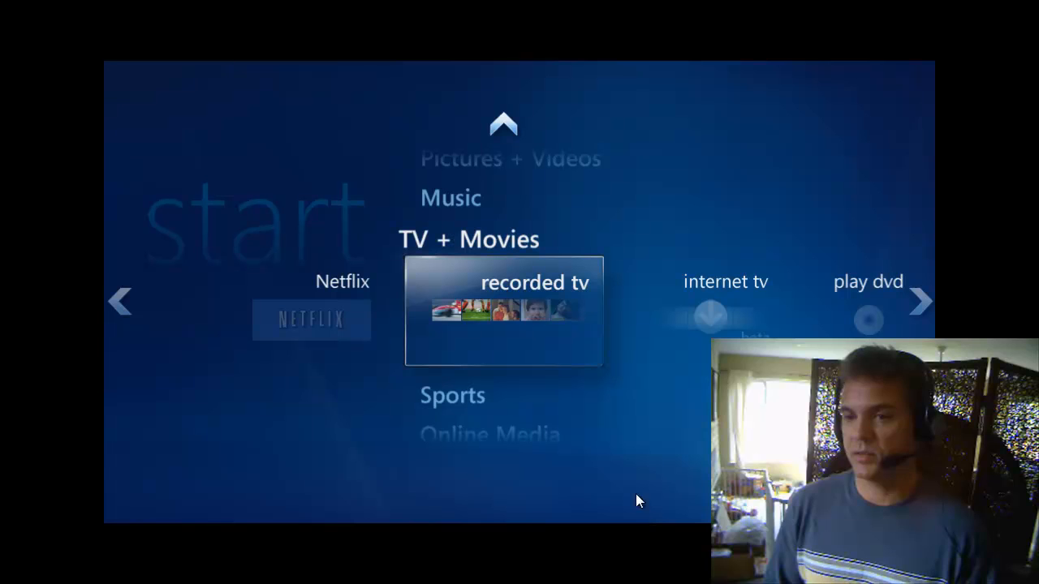
pyautogui.moveTo(587, 359)
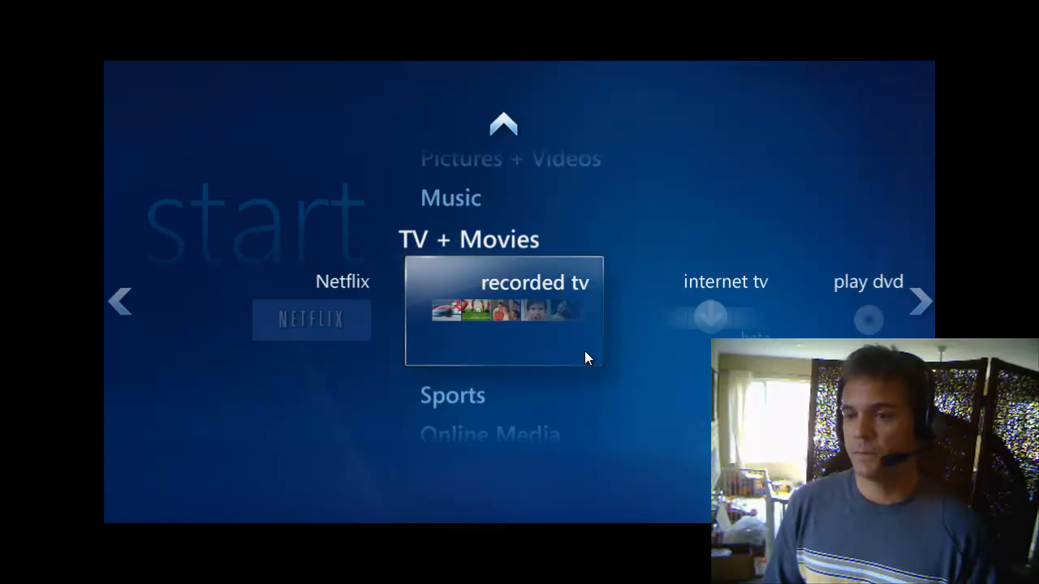
pyautogui.moveTo(649, 469)
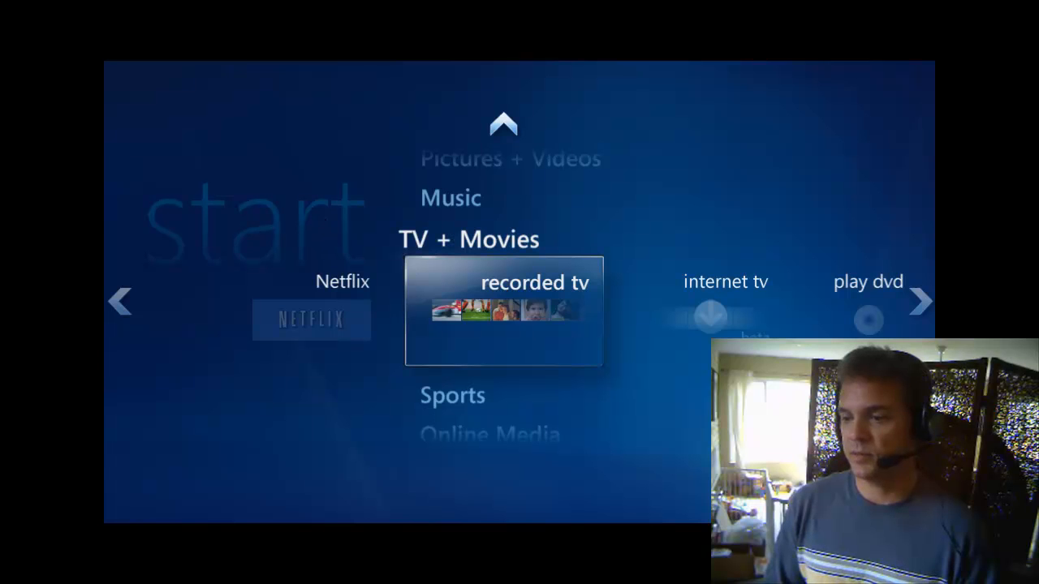
pyautogui.moveTo(532, 295)
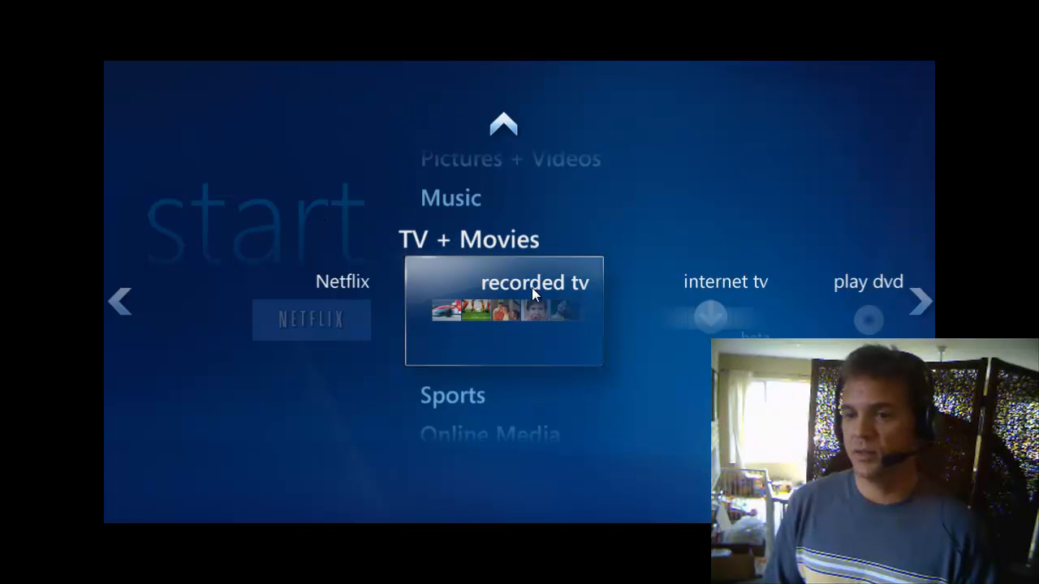
pyautogui.moveTo(409, 204)
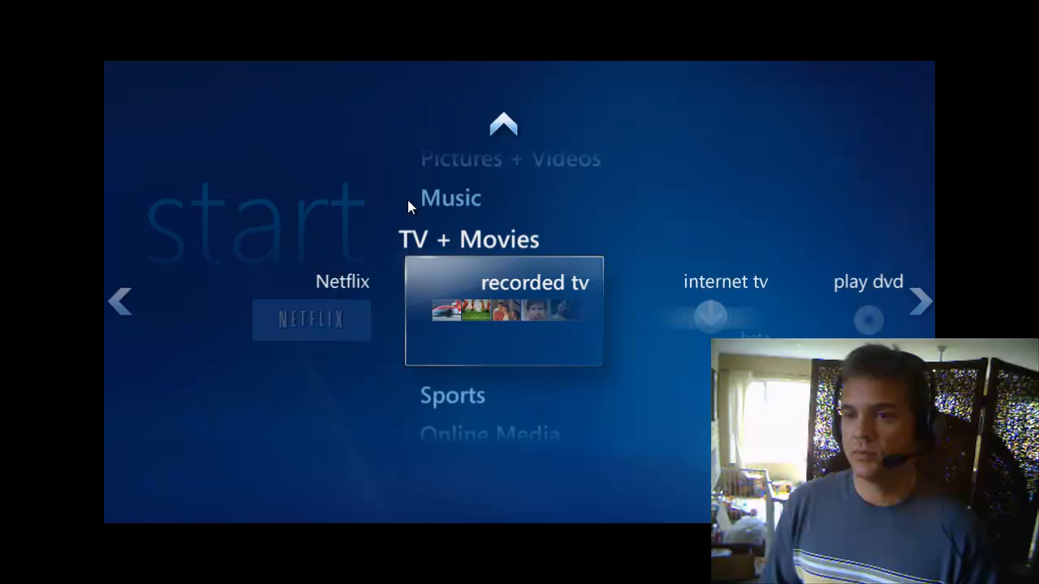
pyautogui.moveTo(198, 231)
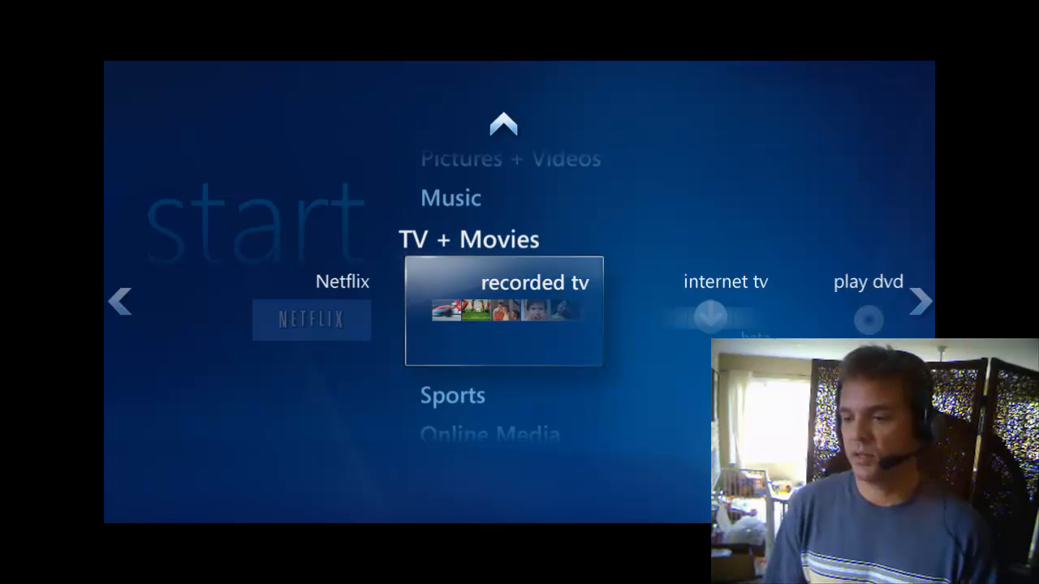
pyautogui.moveTo(592, 374)
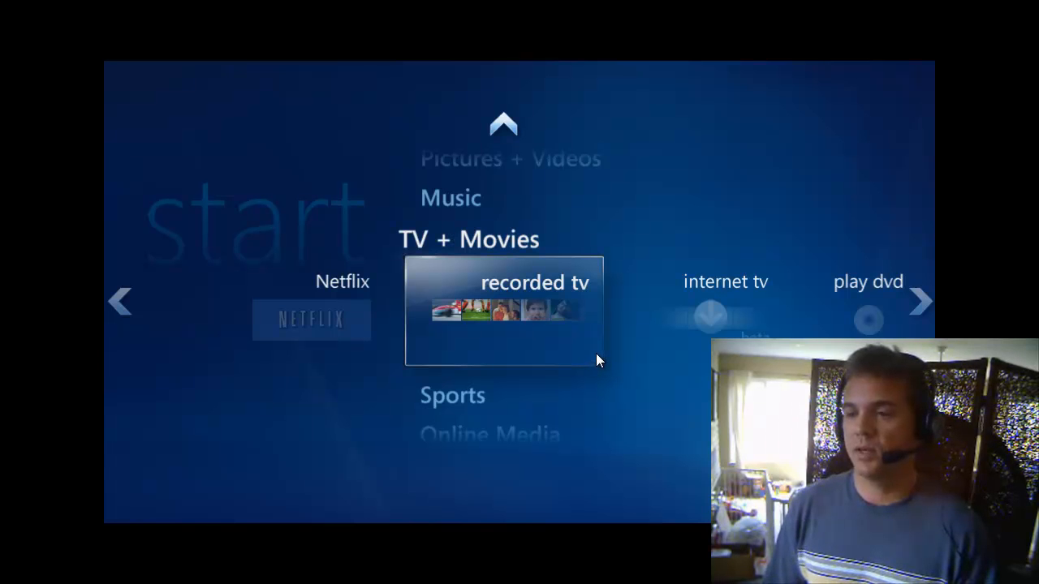
pyautogui.moveTo(792, 276)
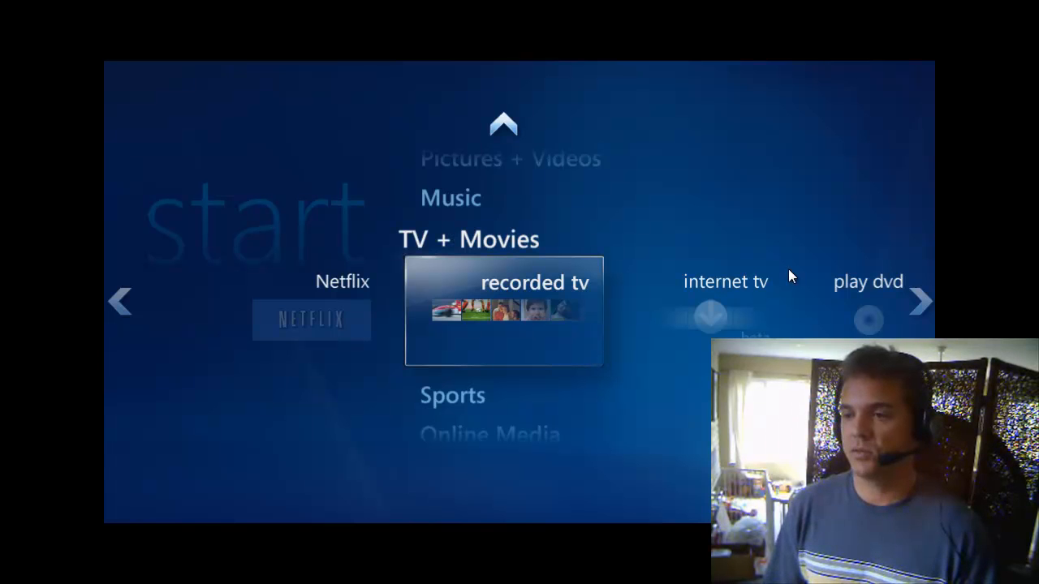
pyautogui.moveTo(458, 307)
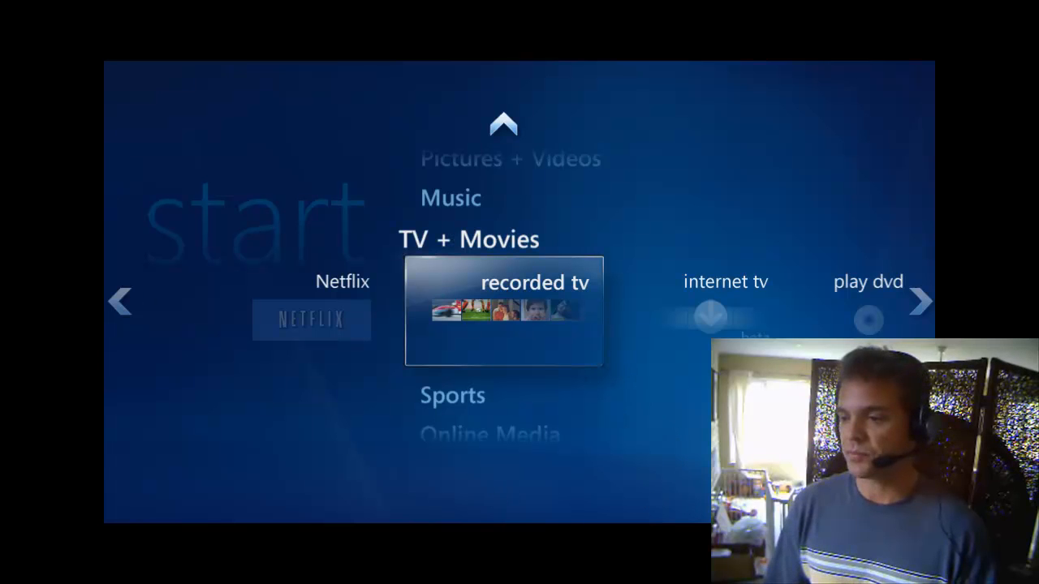
pyautogui.moveTo(696, 411)
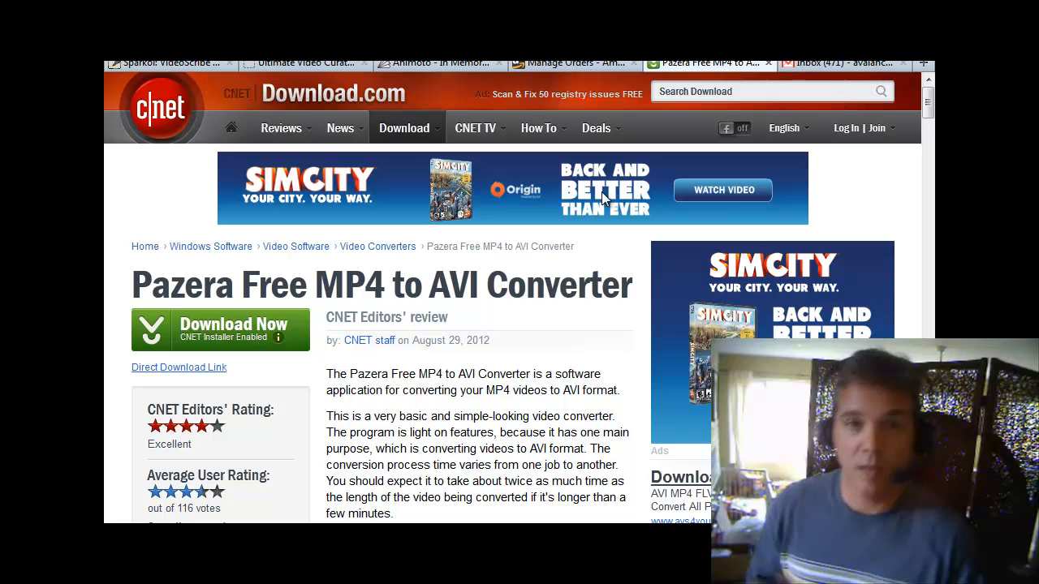
pyautogui.moveTo(516, 284)
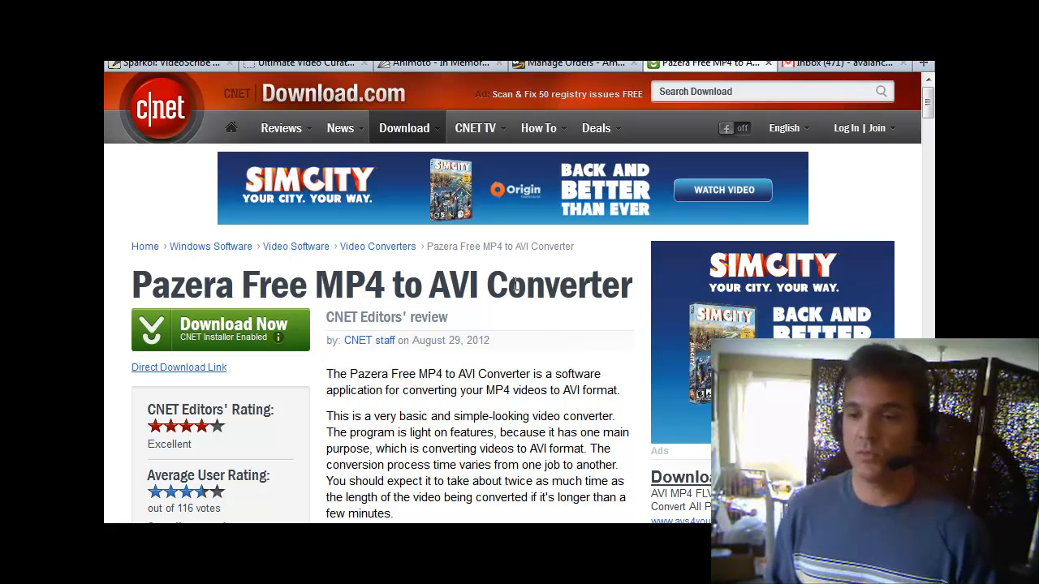